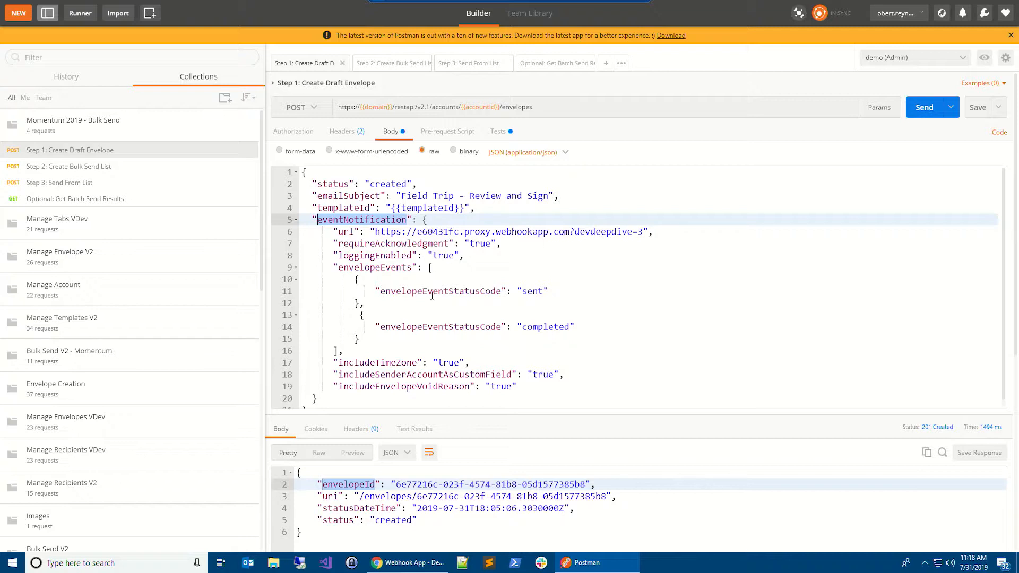
mouse_move(435, 307)
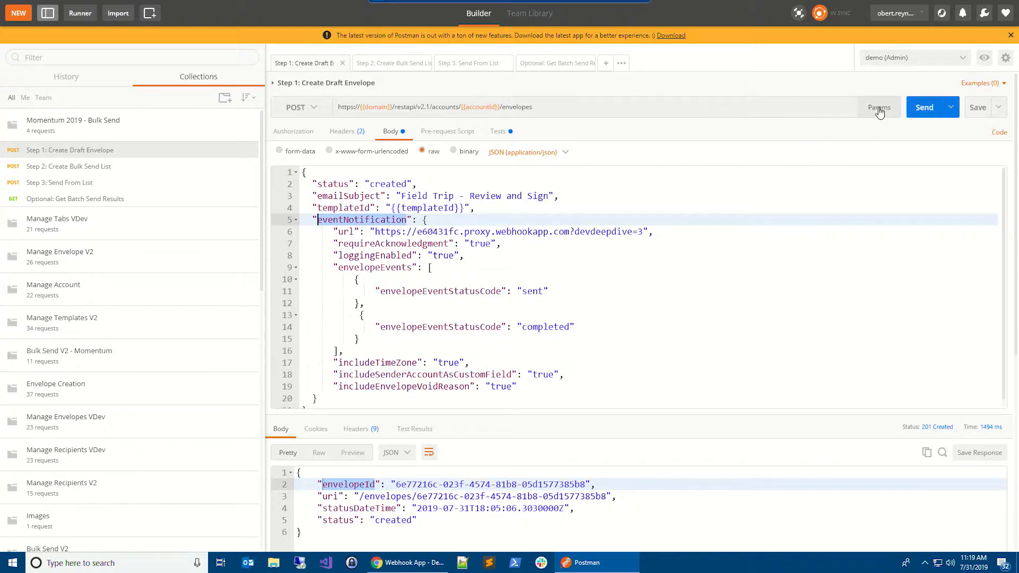
- Send the Create Draft Envelope request, returning a new draft envelope ID
click(925, 106)
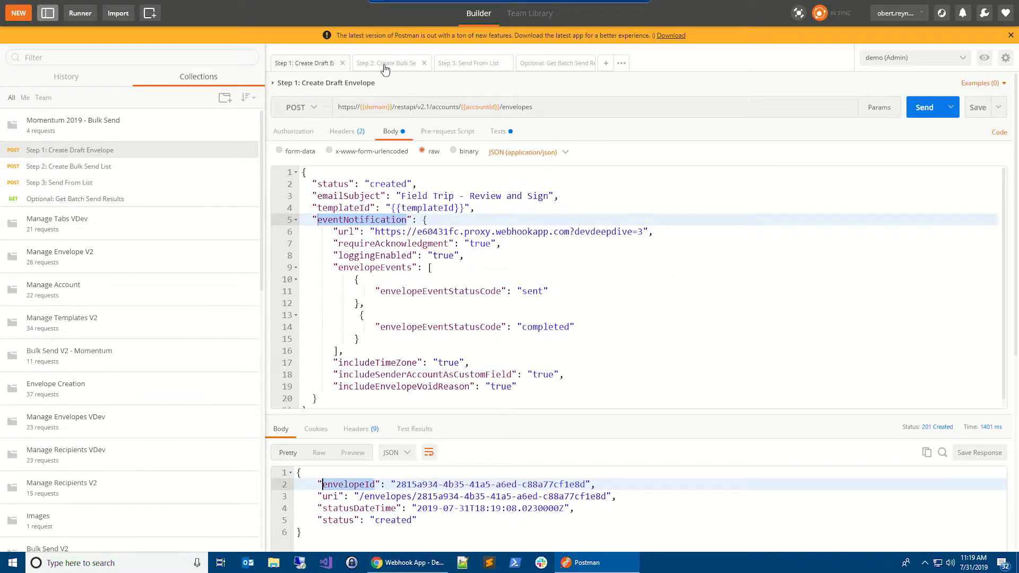
- Review the Field Trip Permission Form list body and send Create Bulk Send List for a new list ID
click(386, 63)
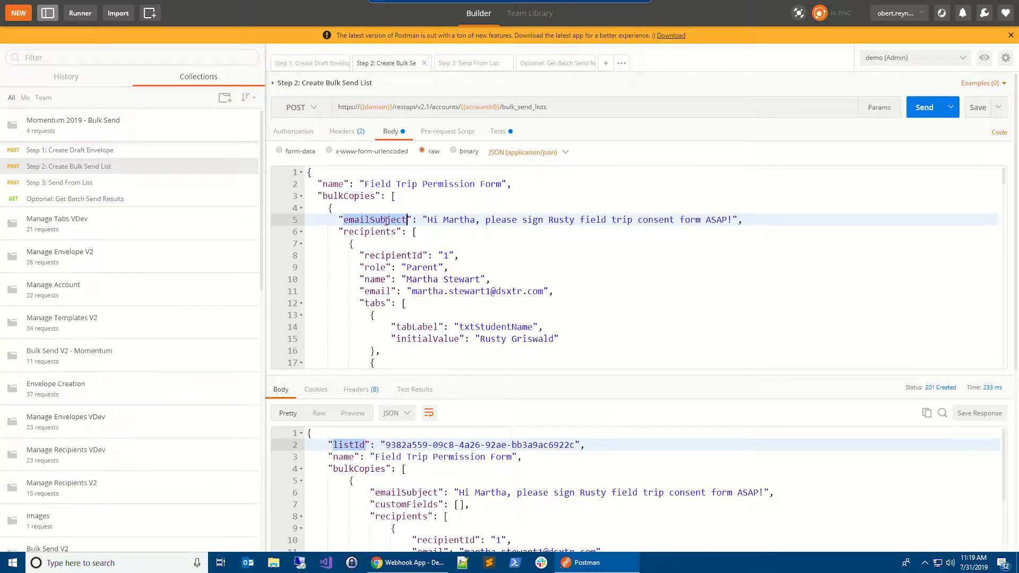
mouse_move(591, 259)
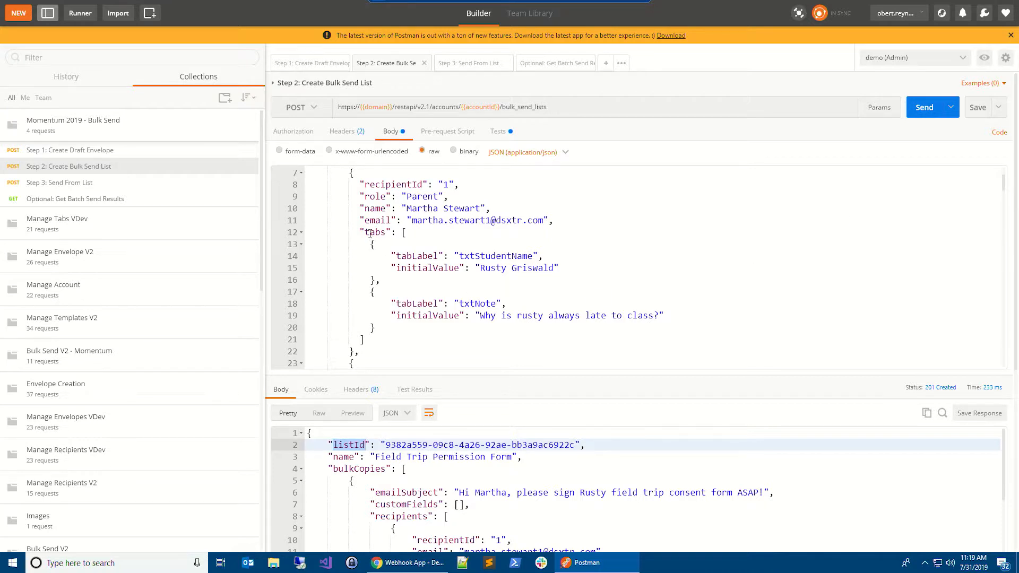
click(370, 233)
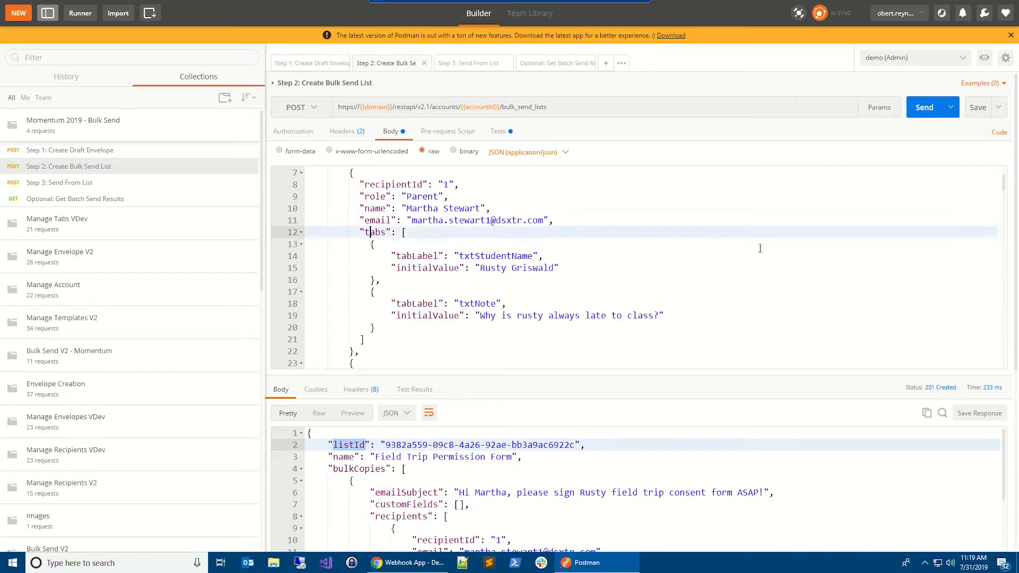
mouse_move(1003, 189)
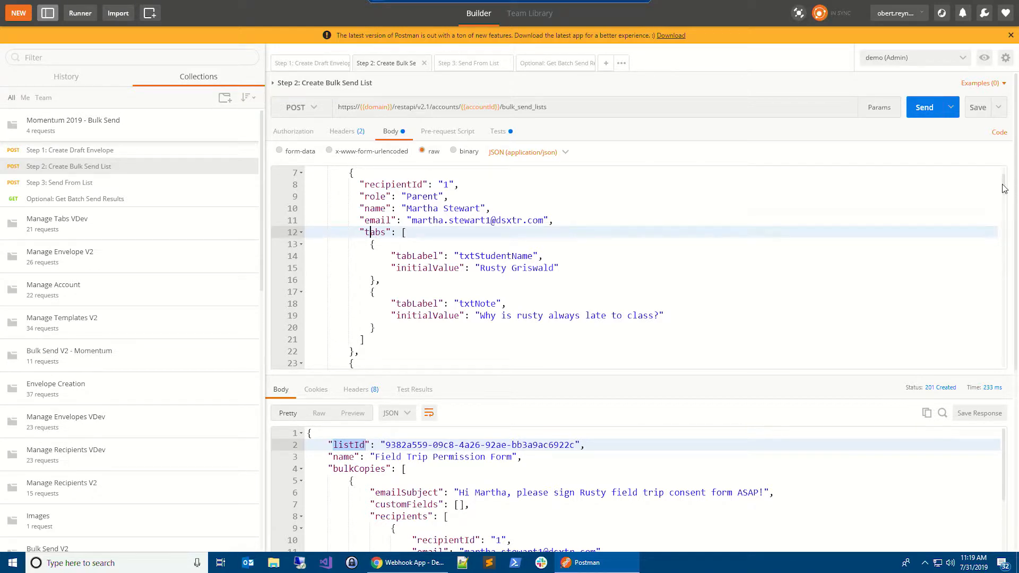
scroll(down, 3)
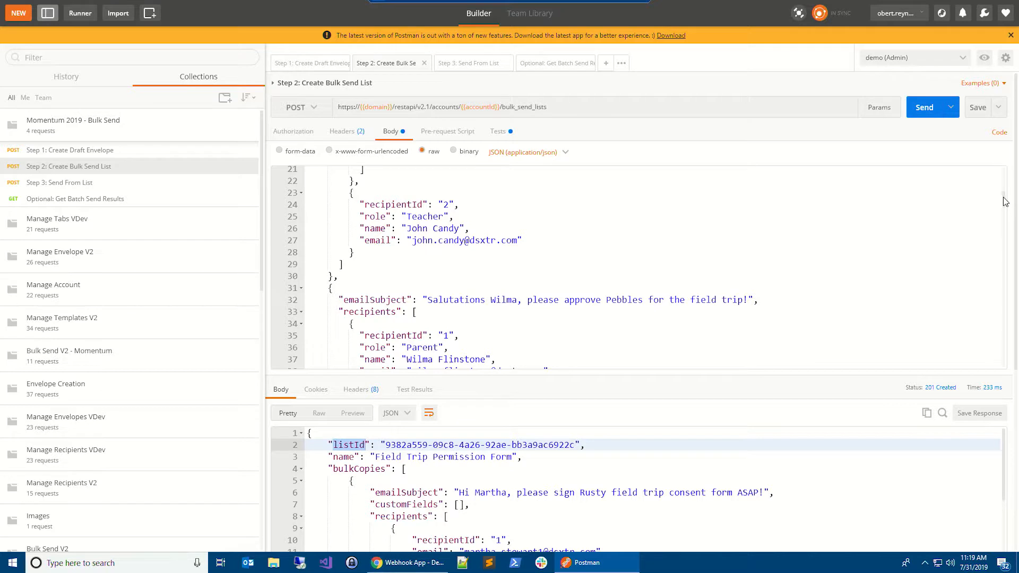
scroll(down, 3)
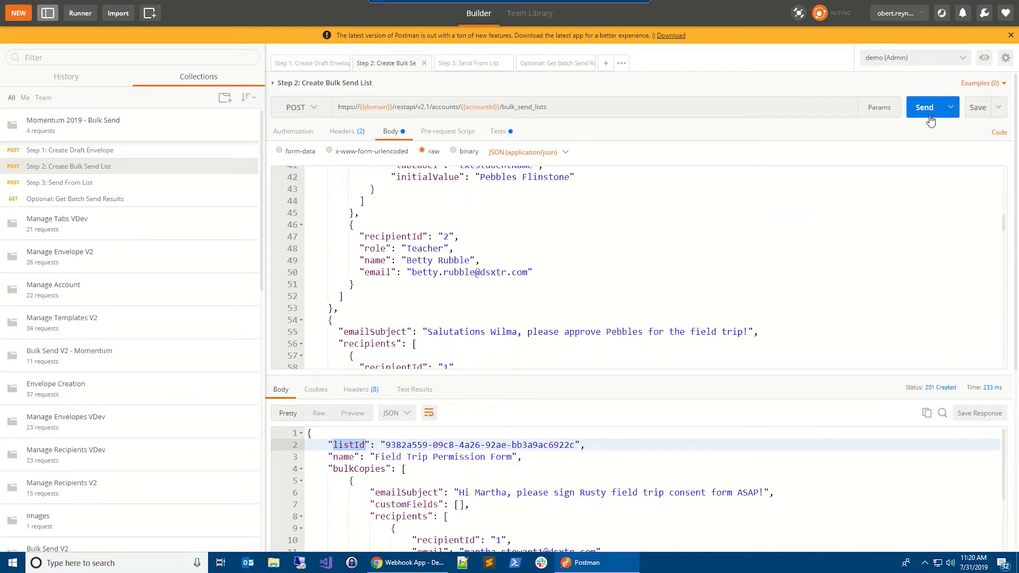
click(923, 106)
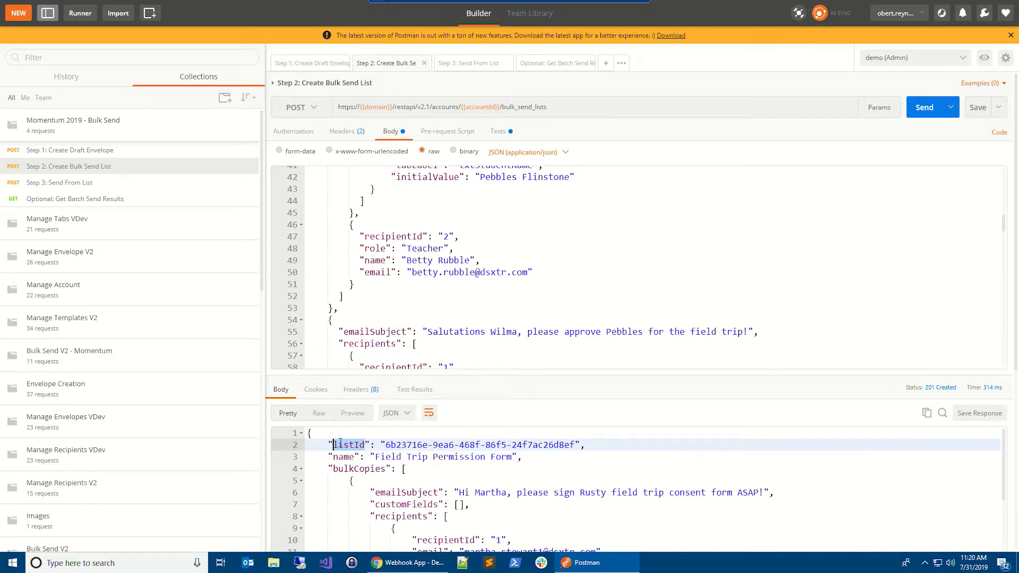
- Send the Send From List request, returning a new batch ID
click(469, 62)
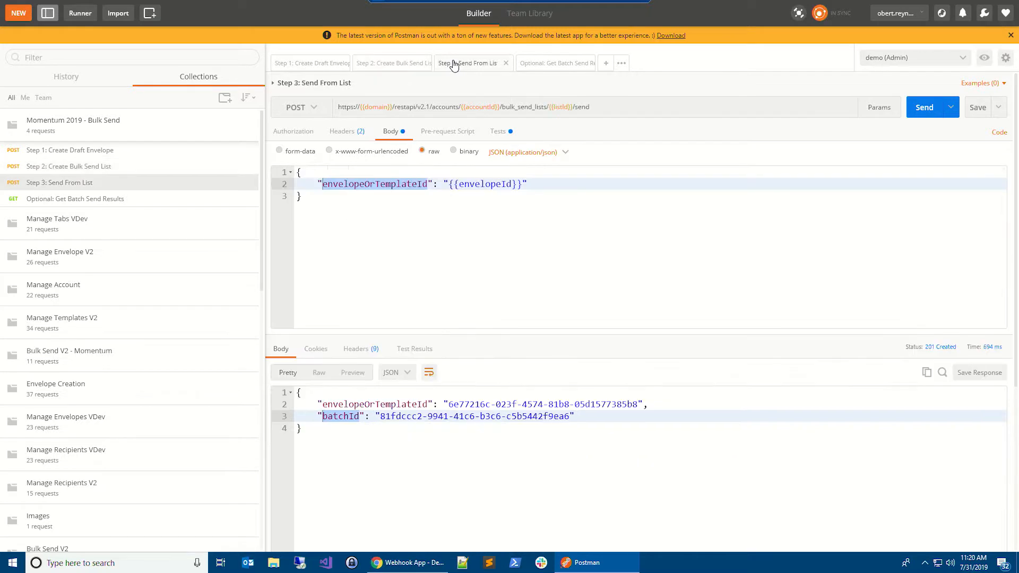
mouse_move(601, 117)
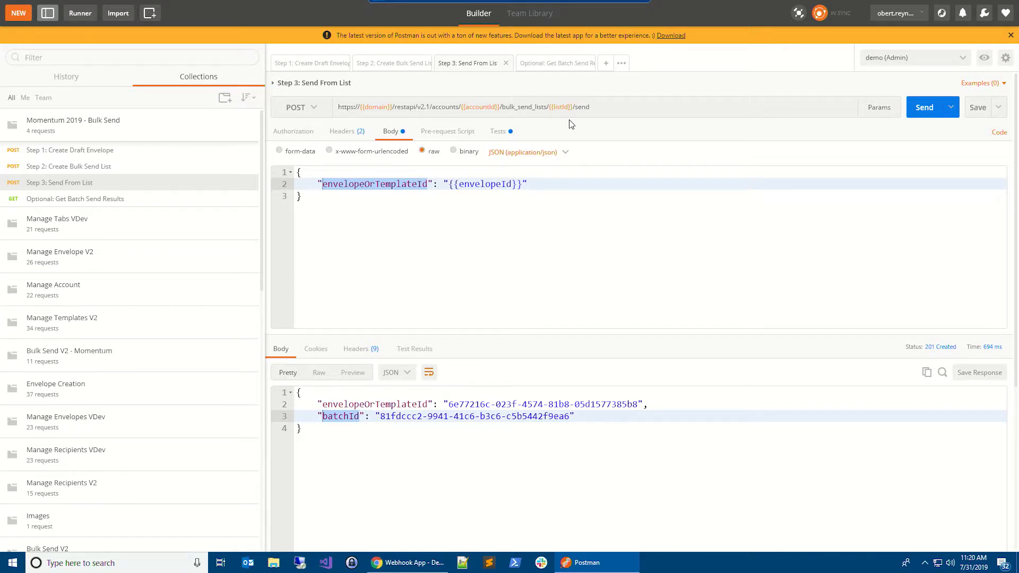
mouse_move(562, 120)
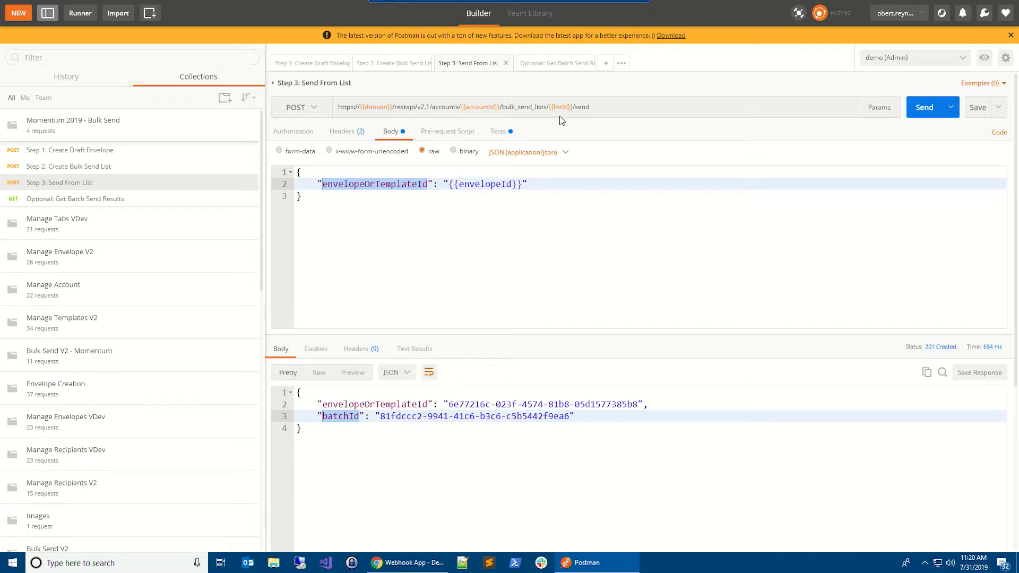
mouse_move(392, 193)
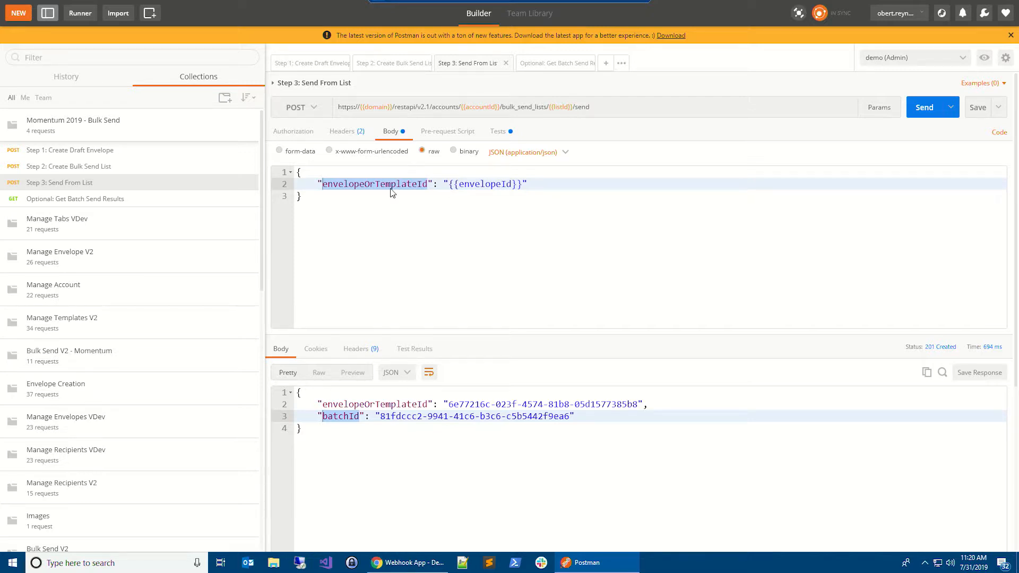
mouse_move(497, 239)
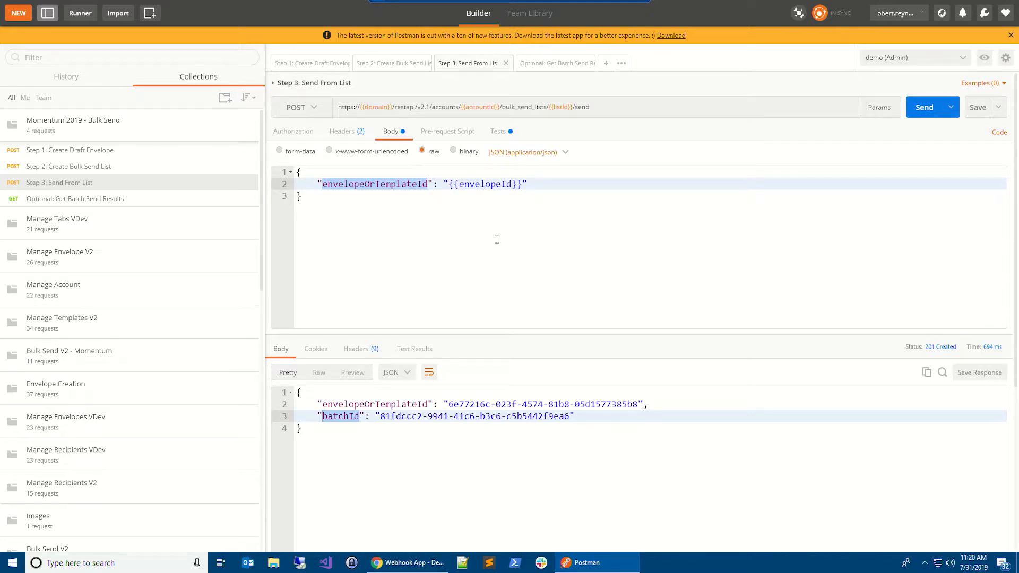
mouse_move(473, 235)
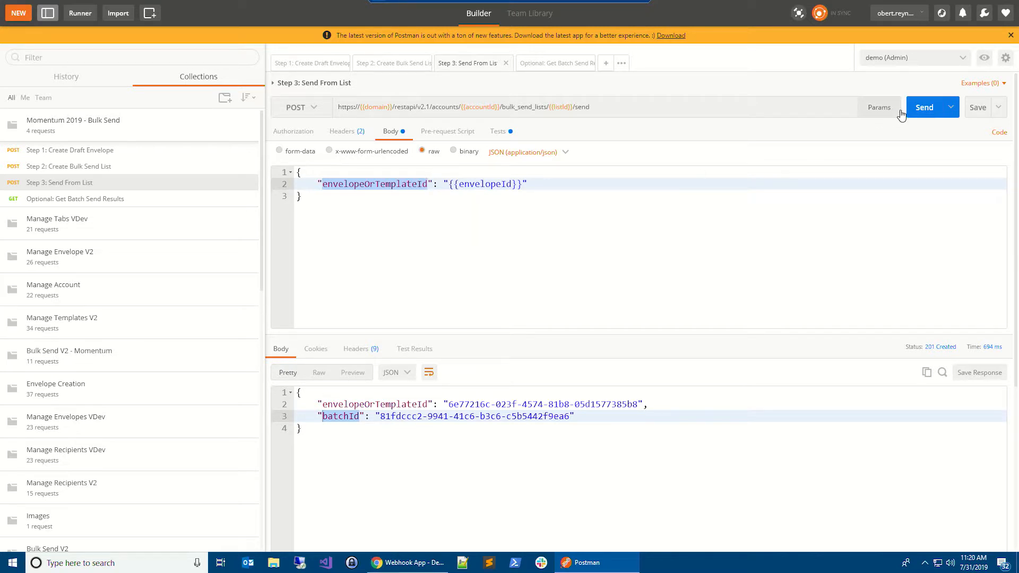
click(923, 107)
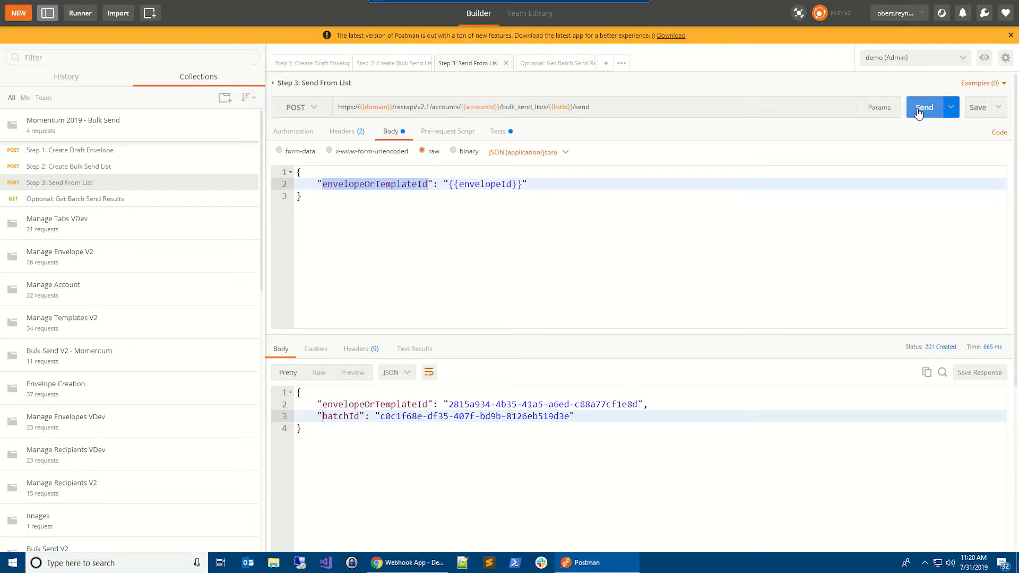
- Fetch and refresh the batch results until 8 sent, 0 queued, 0 failed
click(552, 62)
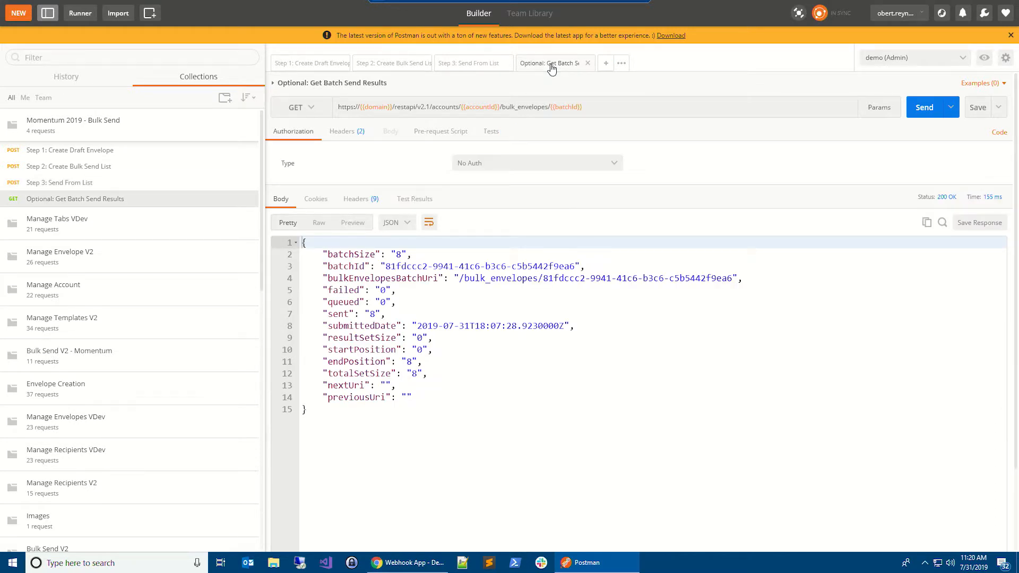
mouse_move(580, 118)
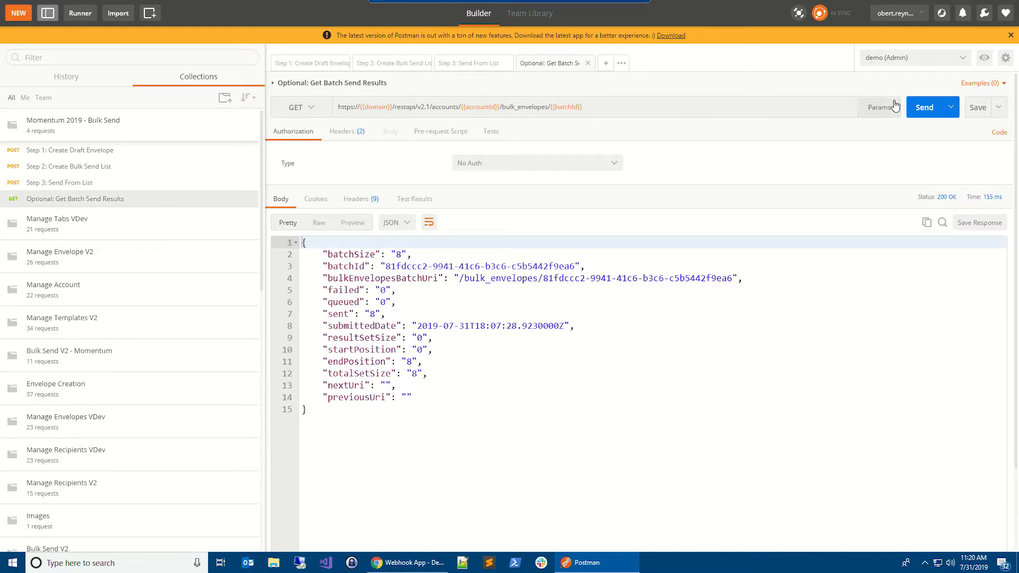
click(925, 107)
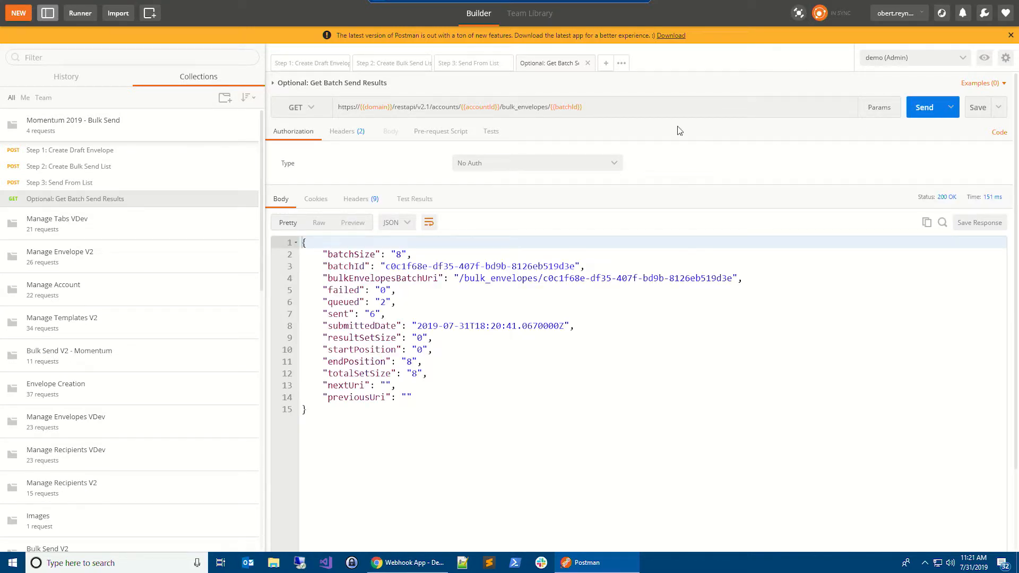
double_click(338, 314)
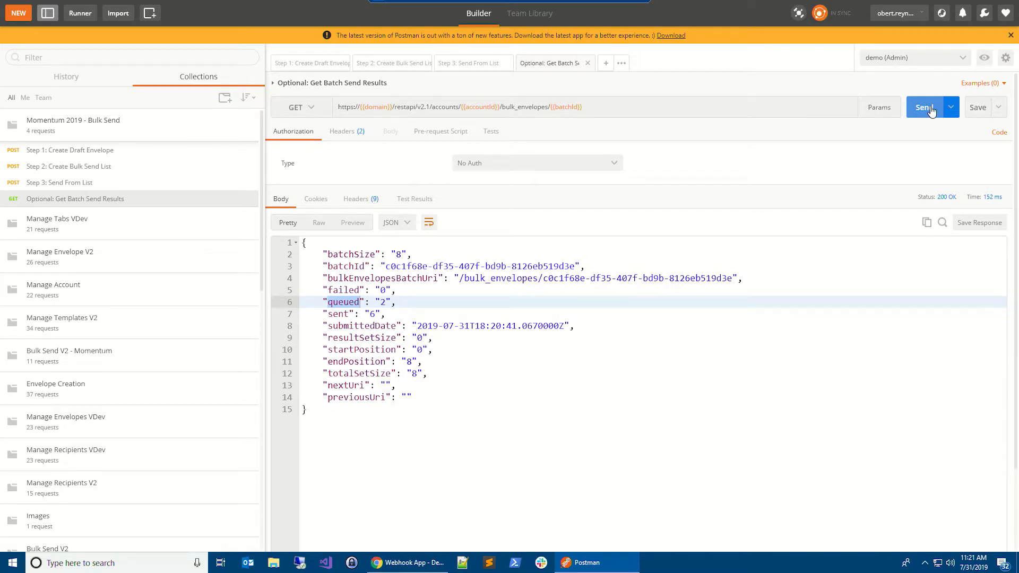
click(925, 107)
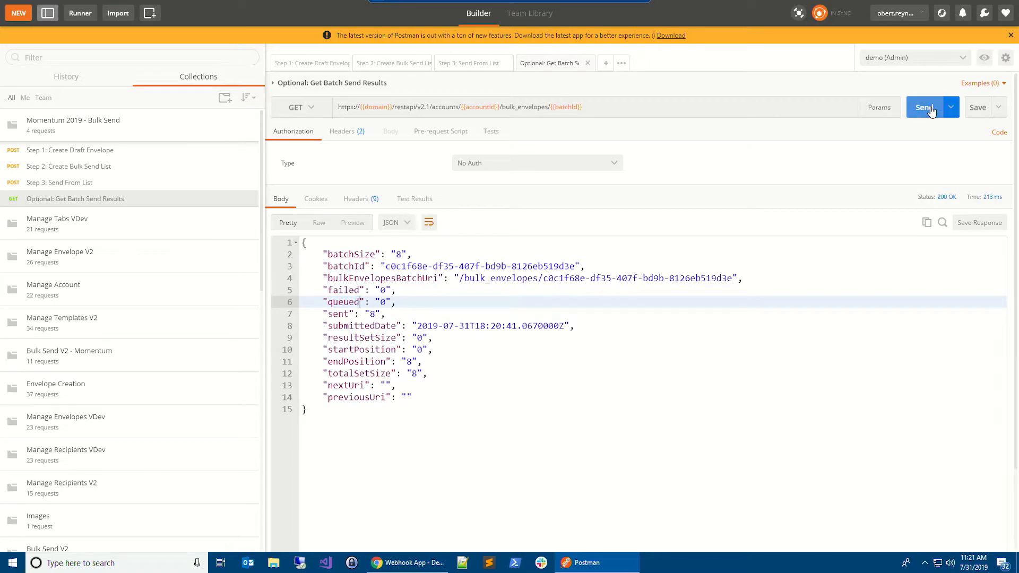
mouse_move(343, 325)
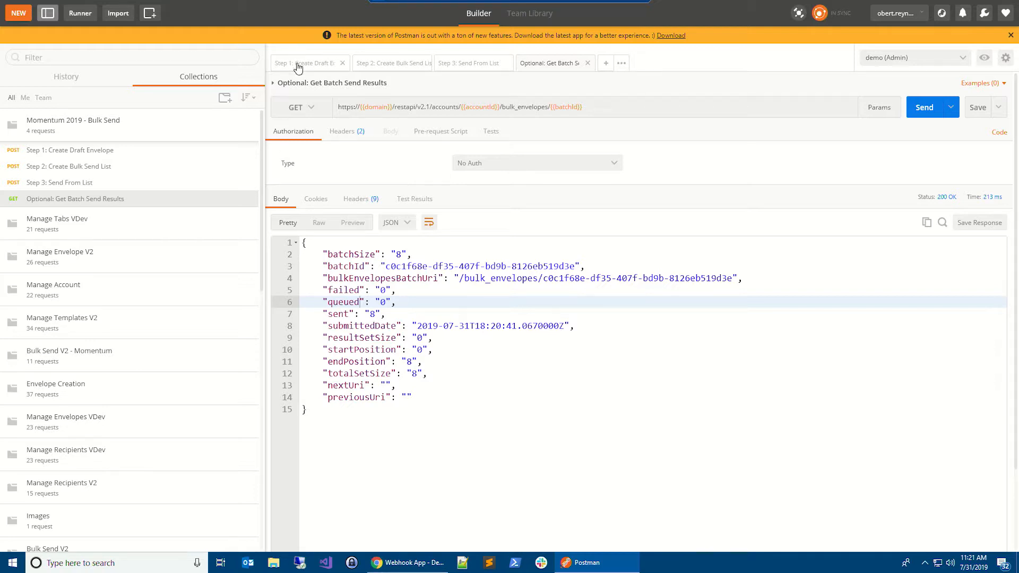
- Show the draft envelope's eventNotification block, then switch to the Webhook App browser window
click(305, 62)
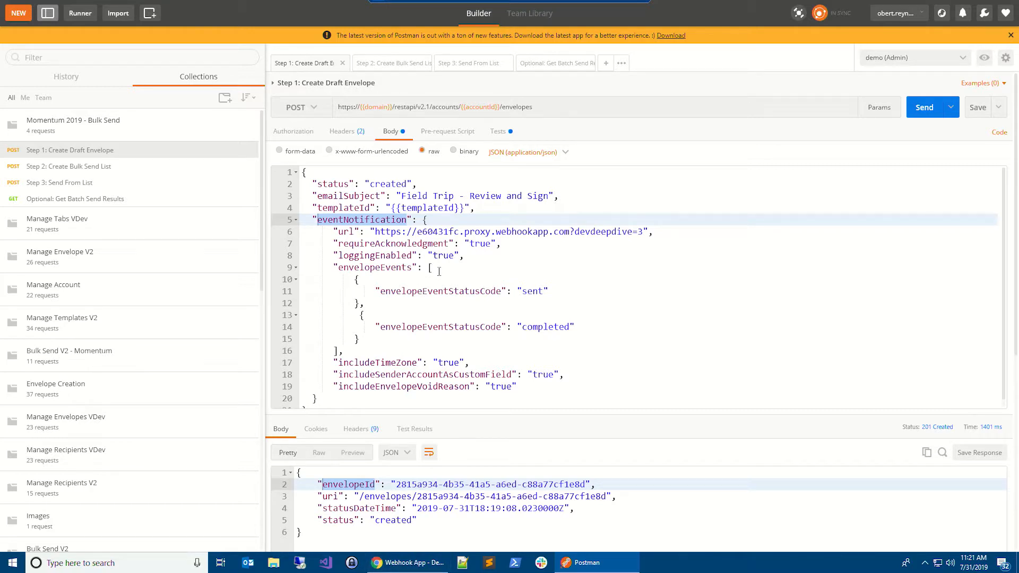
mouse_move(503, 317)
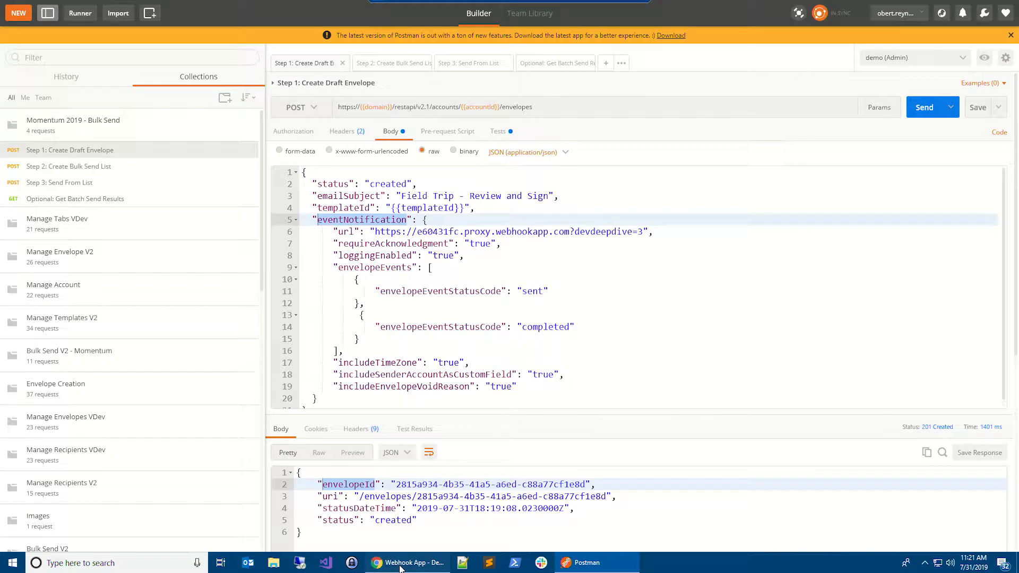
click(414, 563)
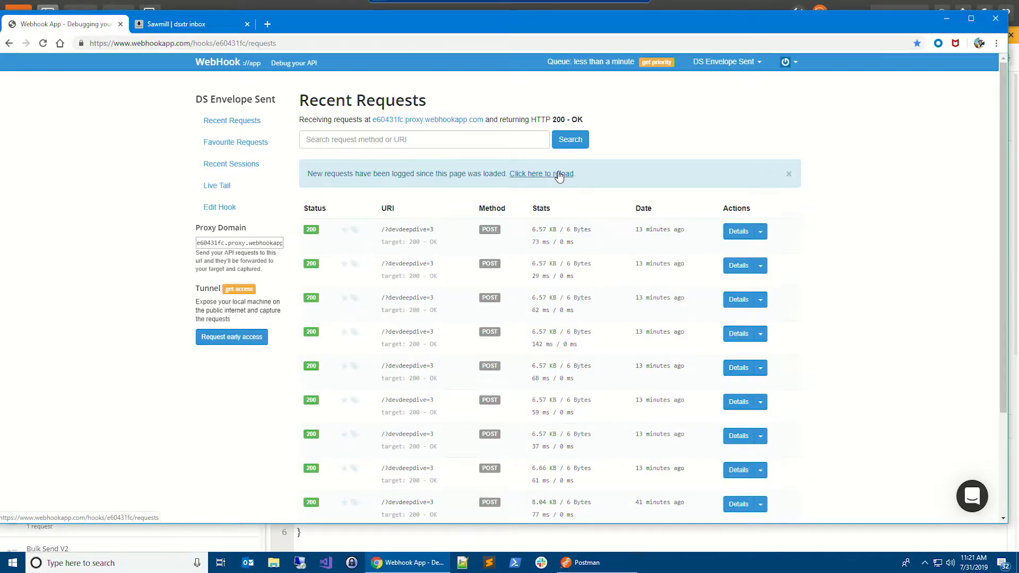
- Reload the callback log and show the newest request's recipient status is Sent
click(541, 173)
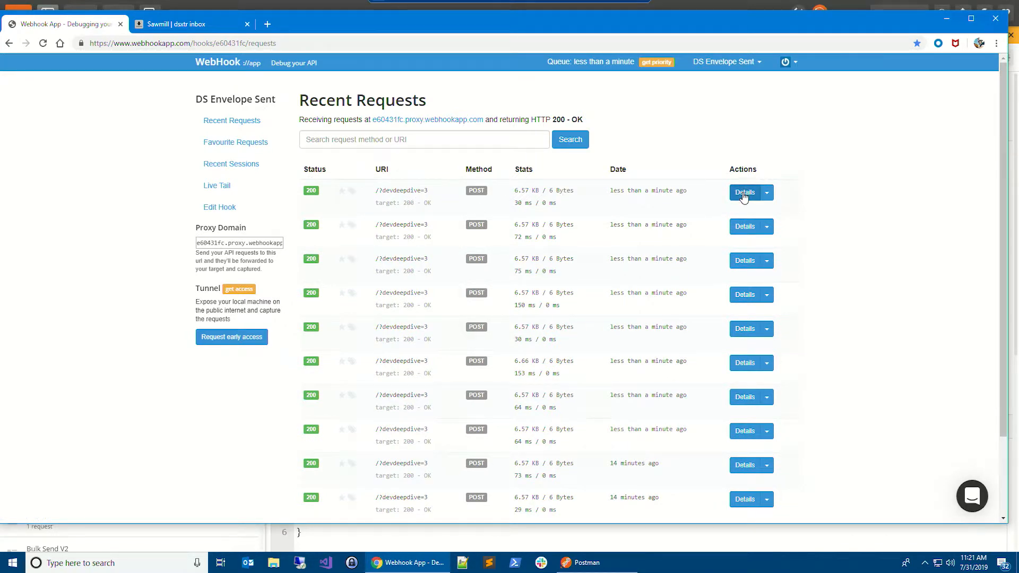
click(743, 192)
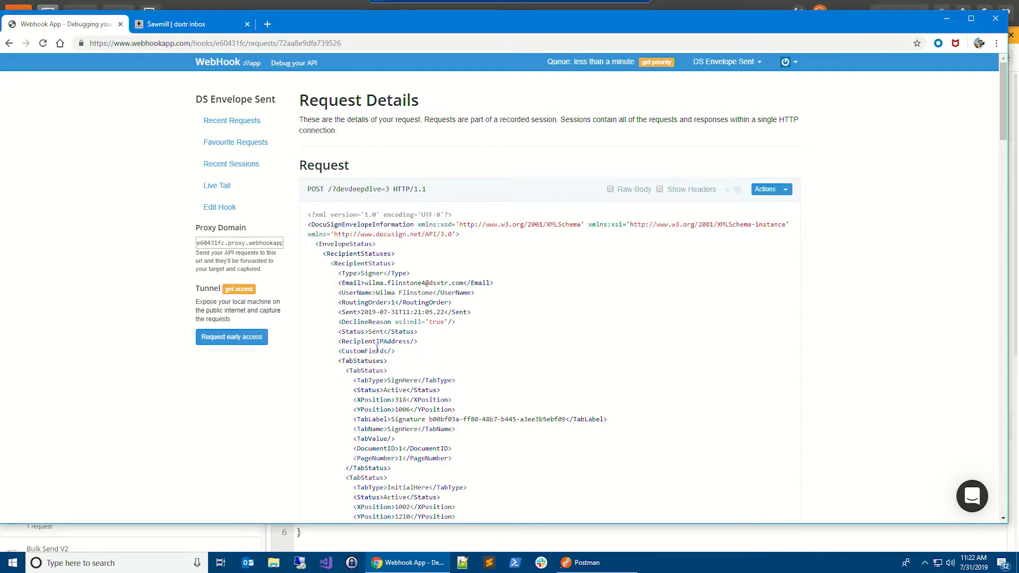
double_click(376, 331)
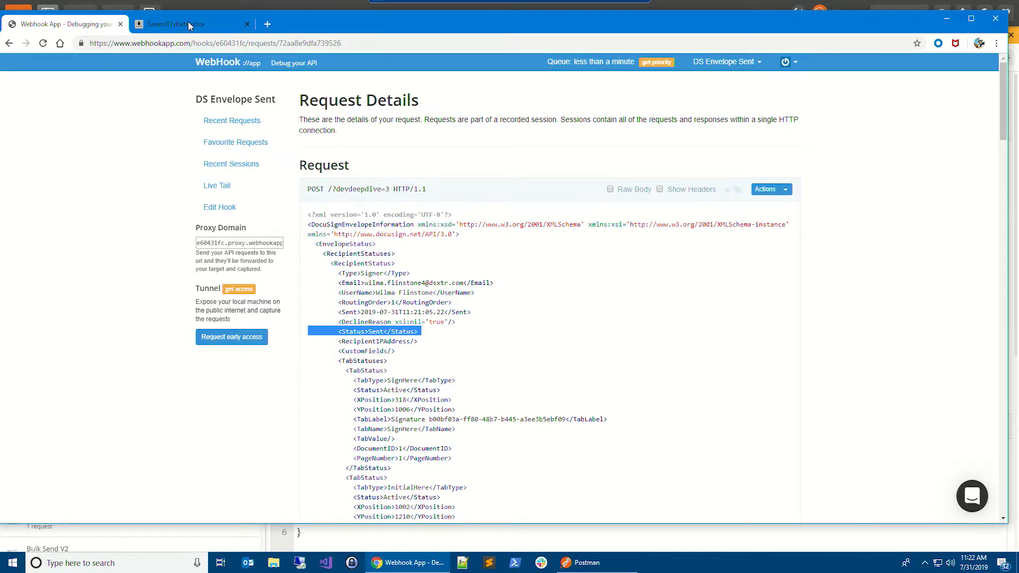
- Refresh the dsxtr inbox and review documents from the newest signing request email
click(188, 24)
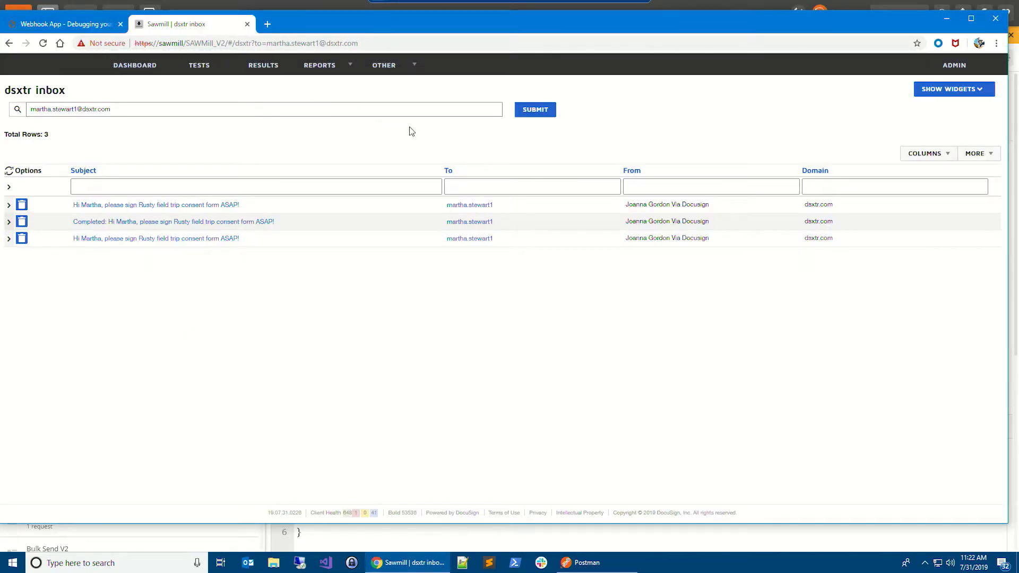
click(534, 108)
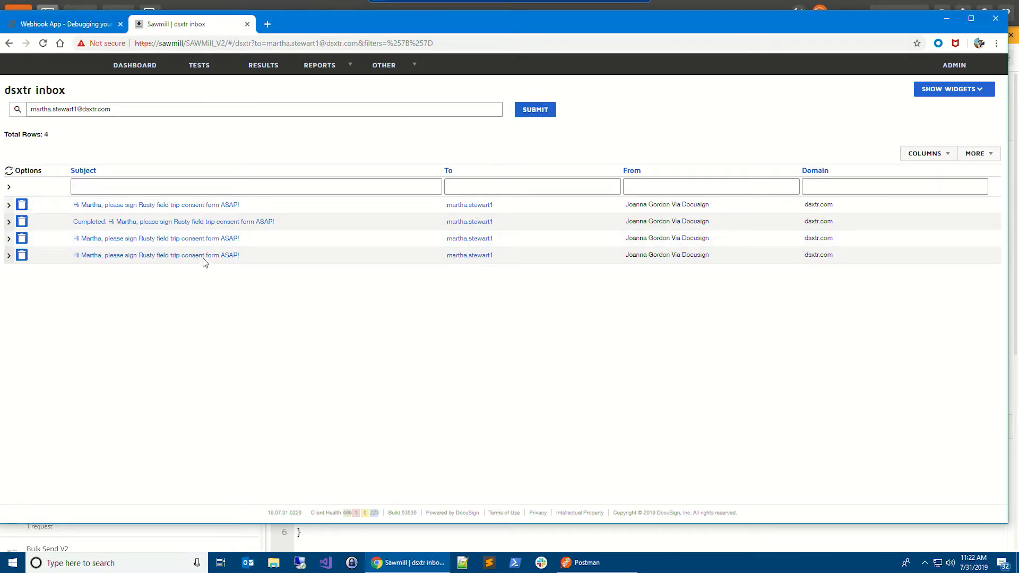
click(156, 205)
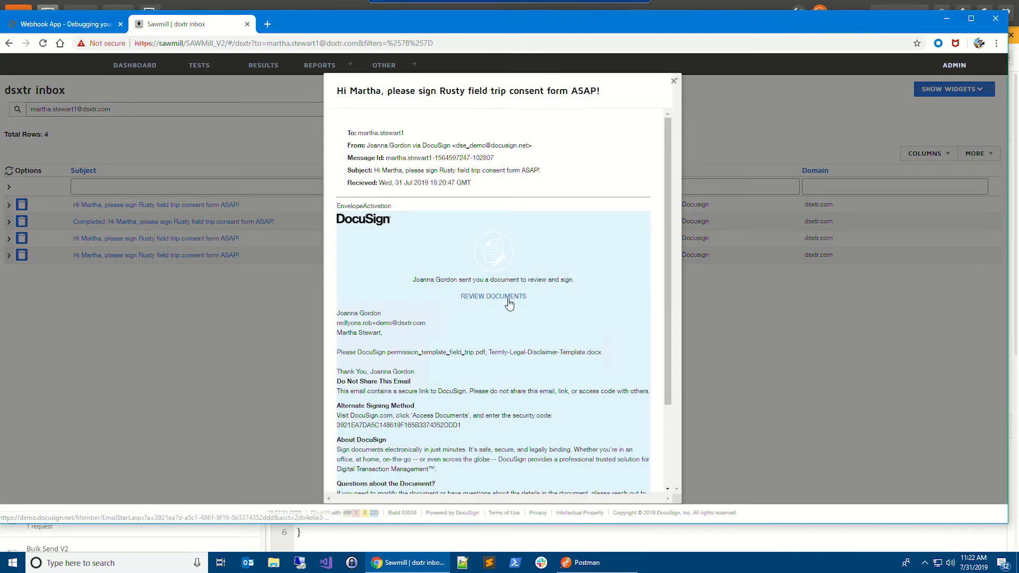
click(492, 296)
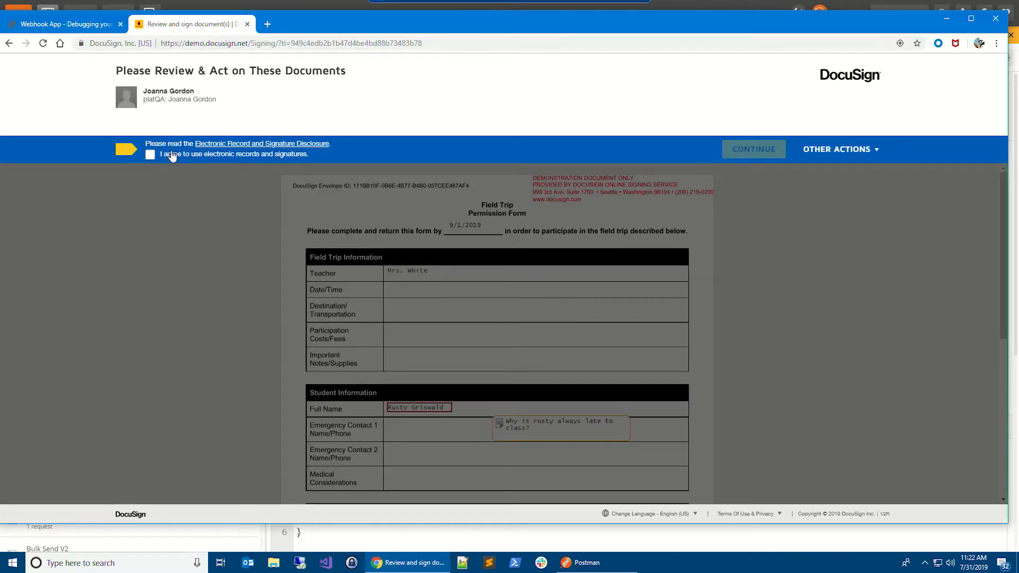
- Consent to electronic records, adopt Martha Stewart's signature and add initials to the form
click(150, 154)
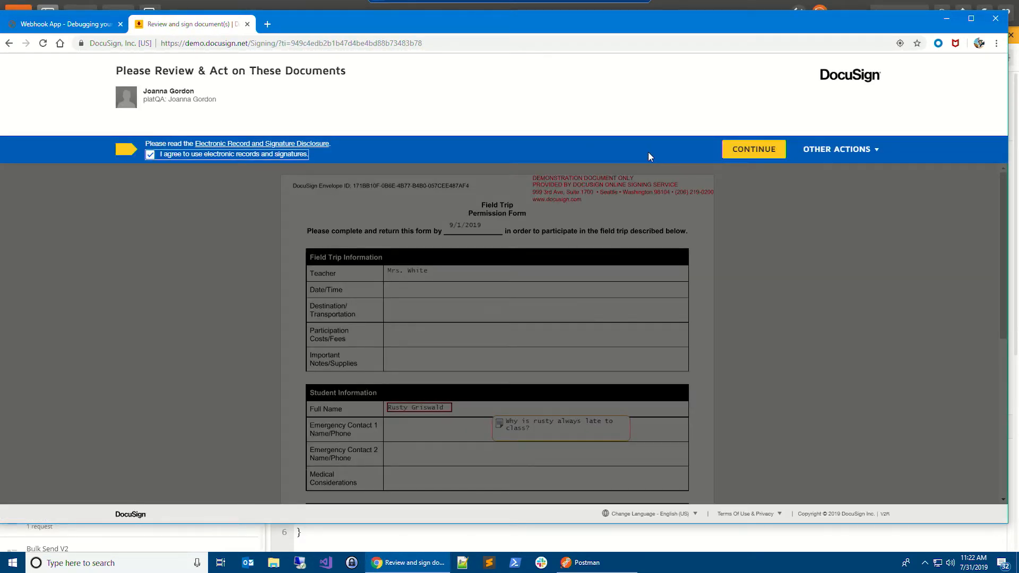
click(751, 149)
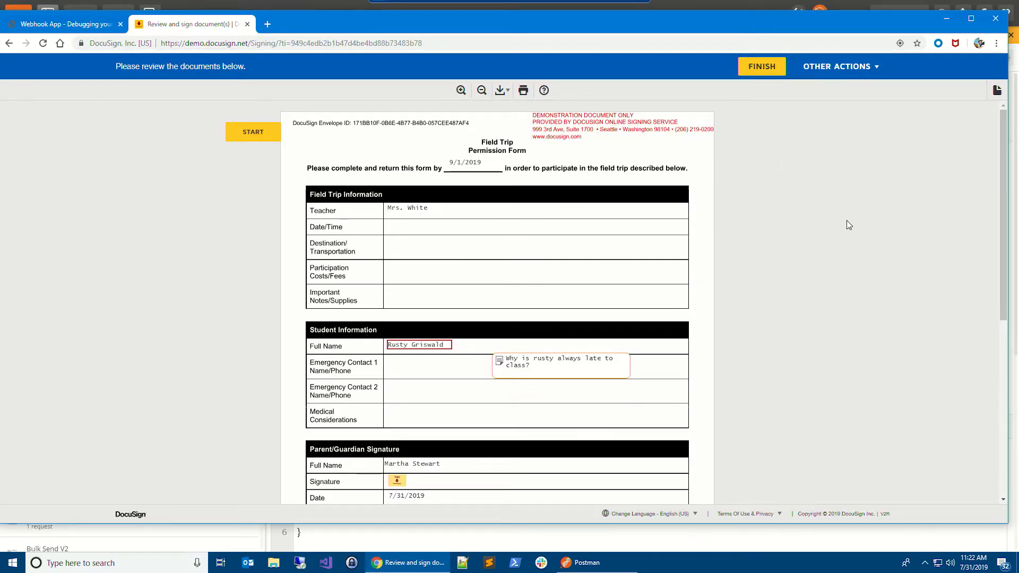
mouse_move(549, 223)
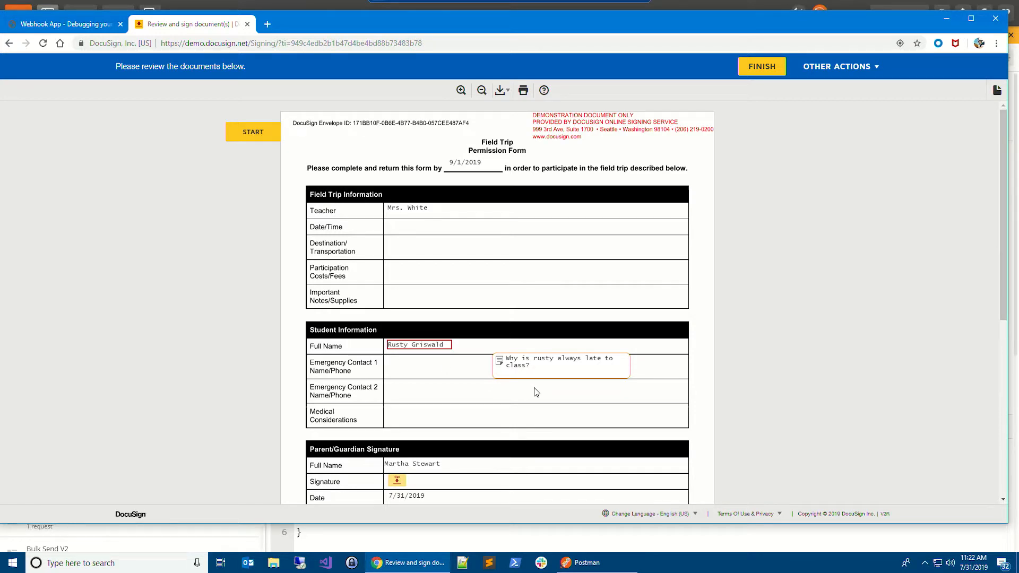
mouse_move(969, 262)
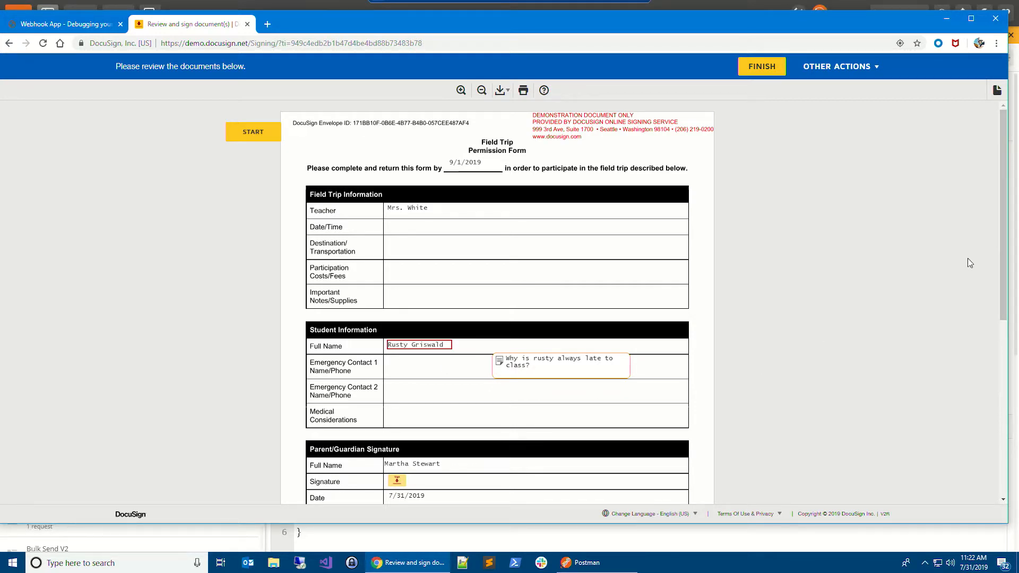
scroll(down, 3)
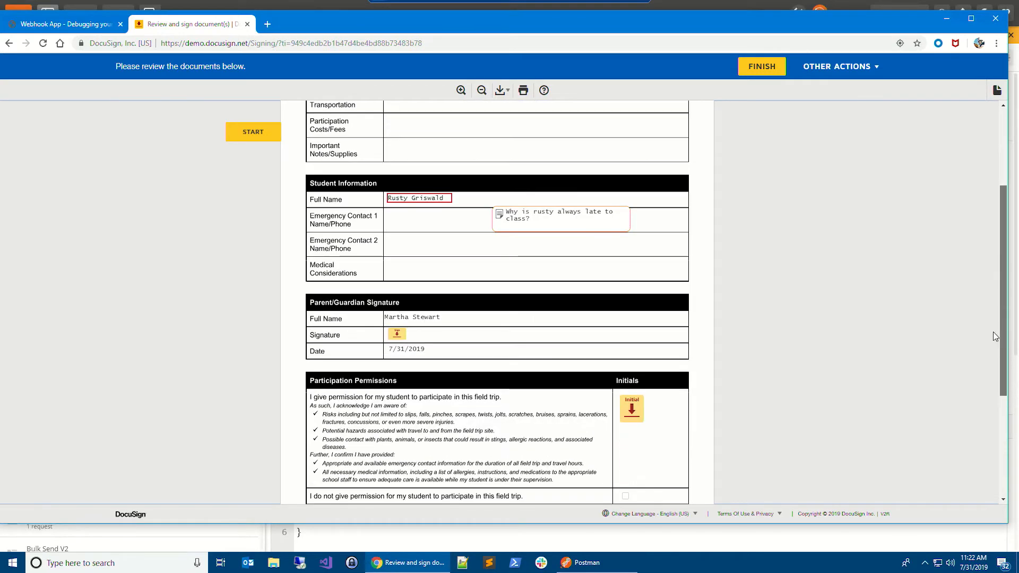
click(396, 334)
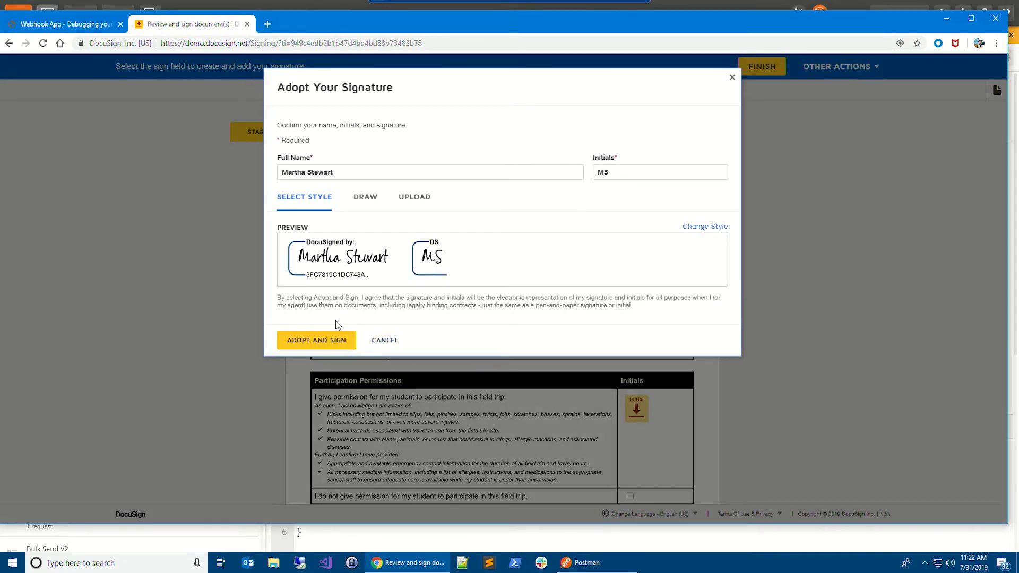
click(316, 340)
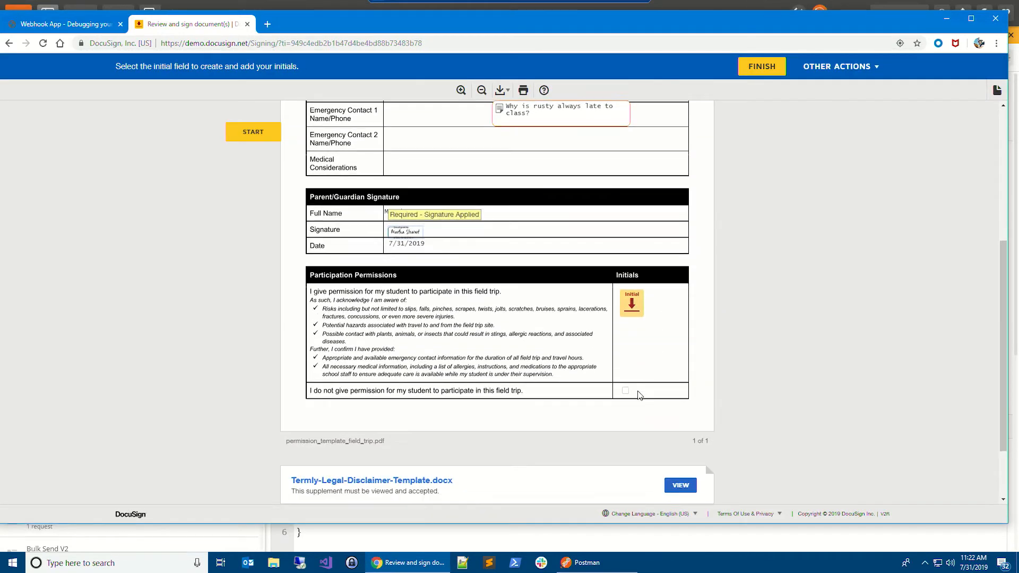
click(630, 303)
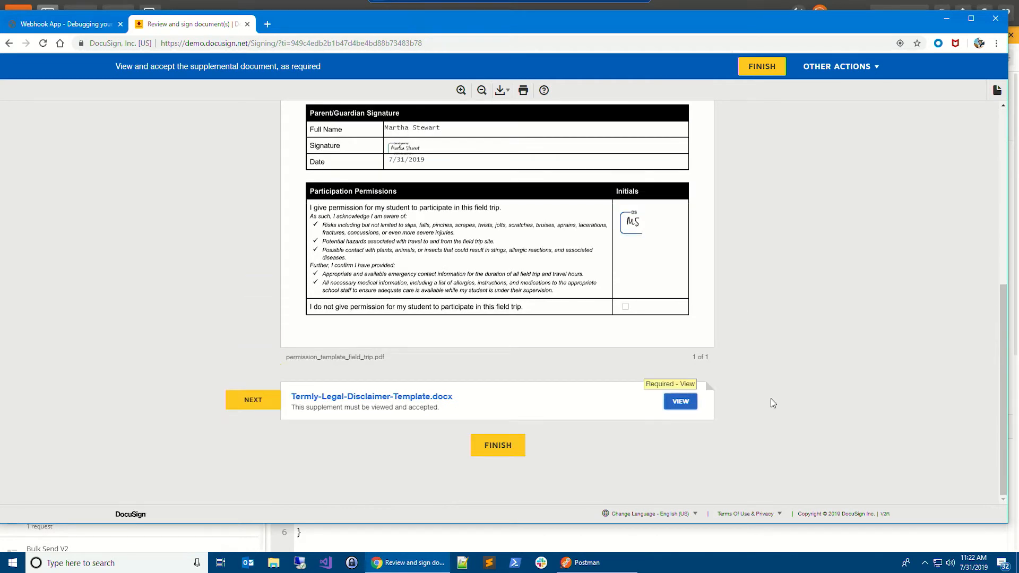
mouse_move(682, 434)
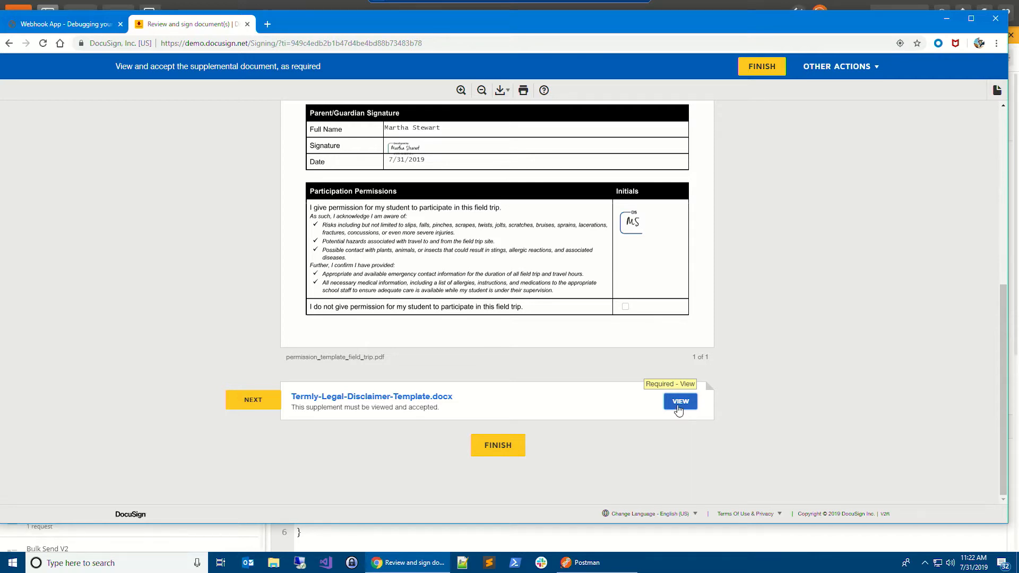
- View and accept the legal disclaimer supplement, then finish signing the envelope
click(680, 401)
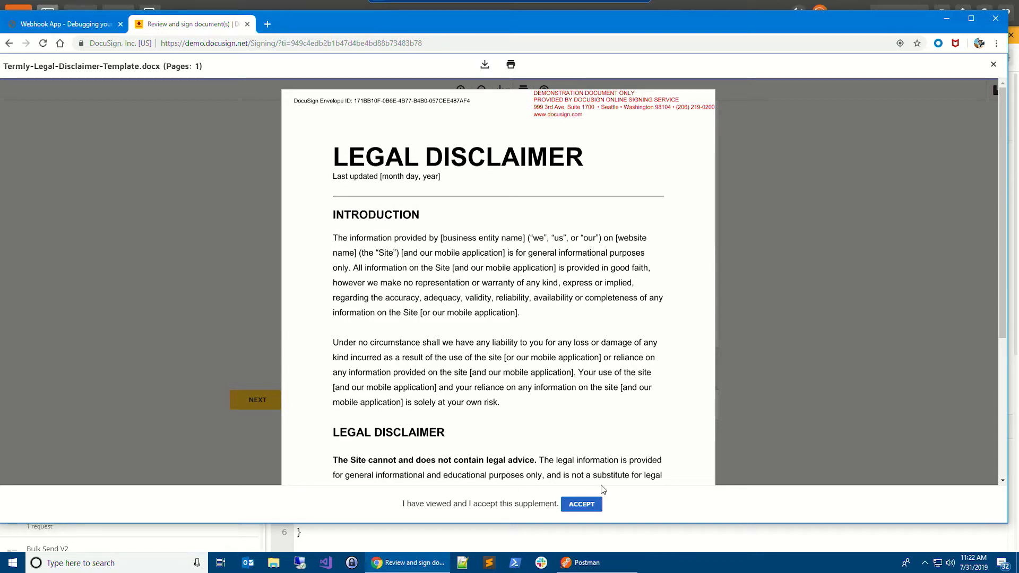
click(580, 503)
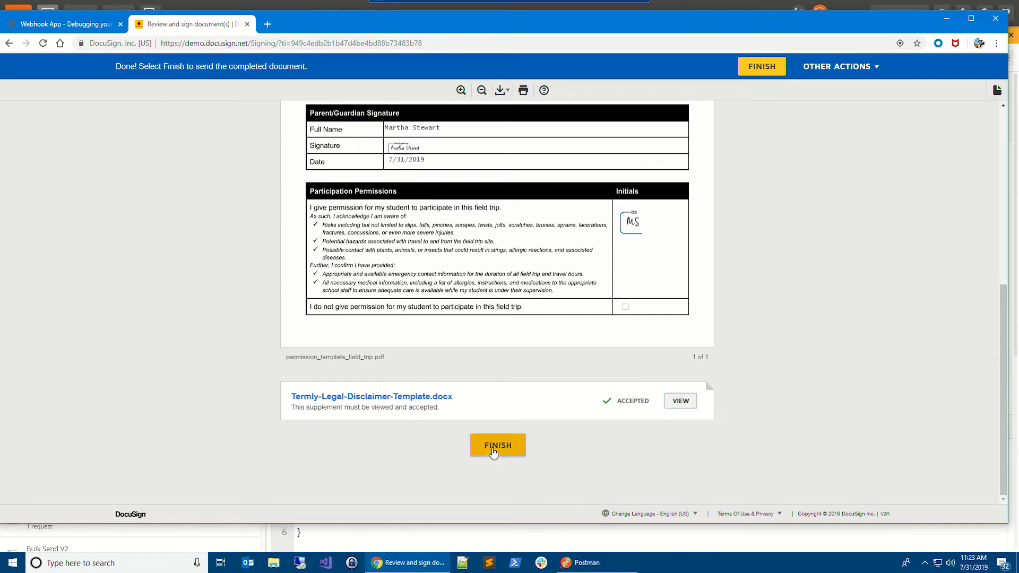
click(498, 444)
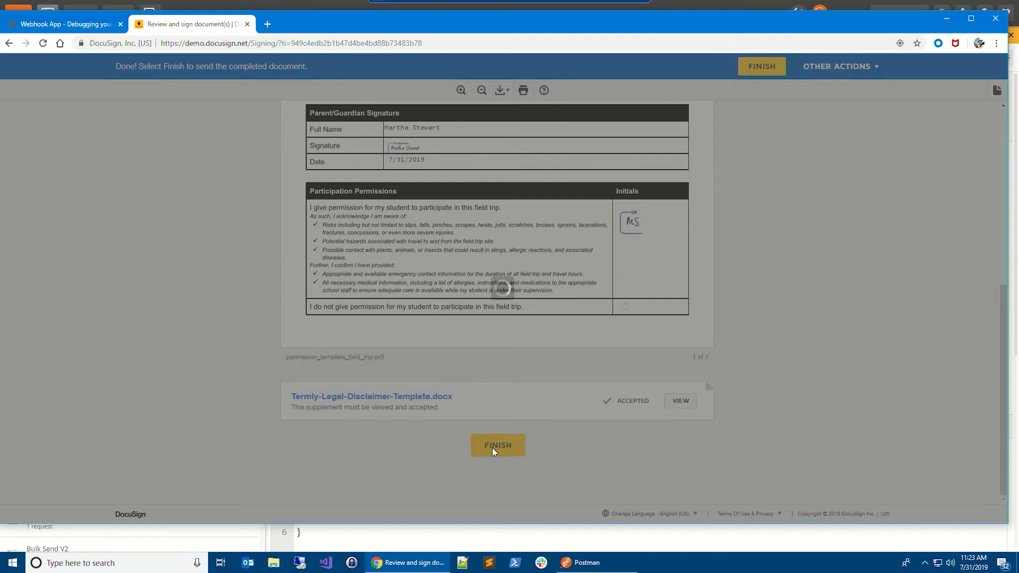
click(498, 445)
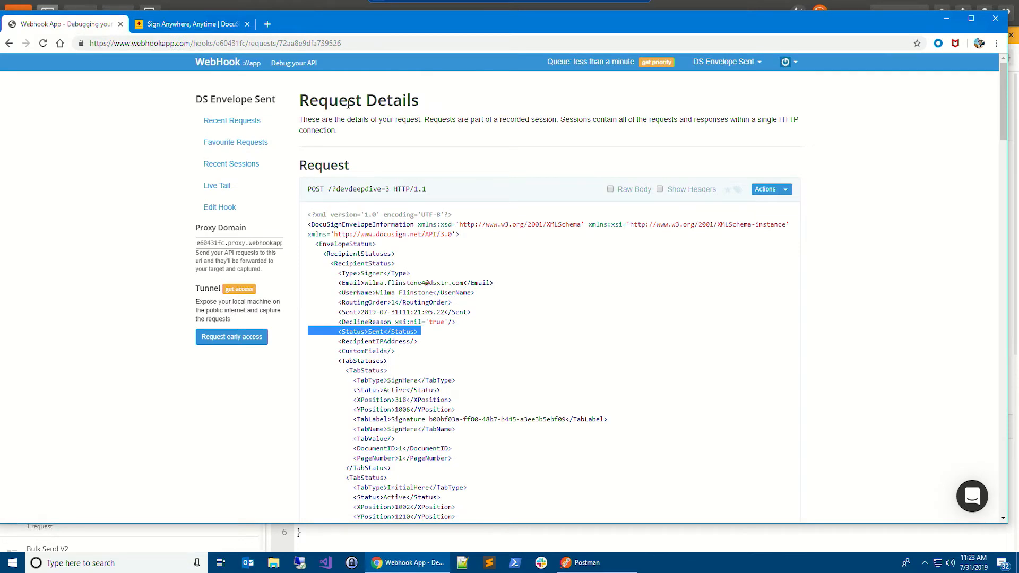
- Return to Recent Requests and show the newest callback's recipient status is Completed
click(233, 120)
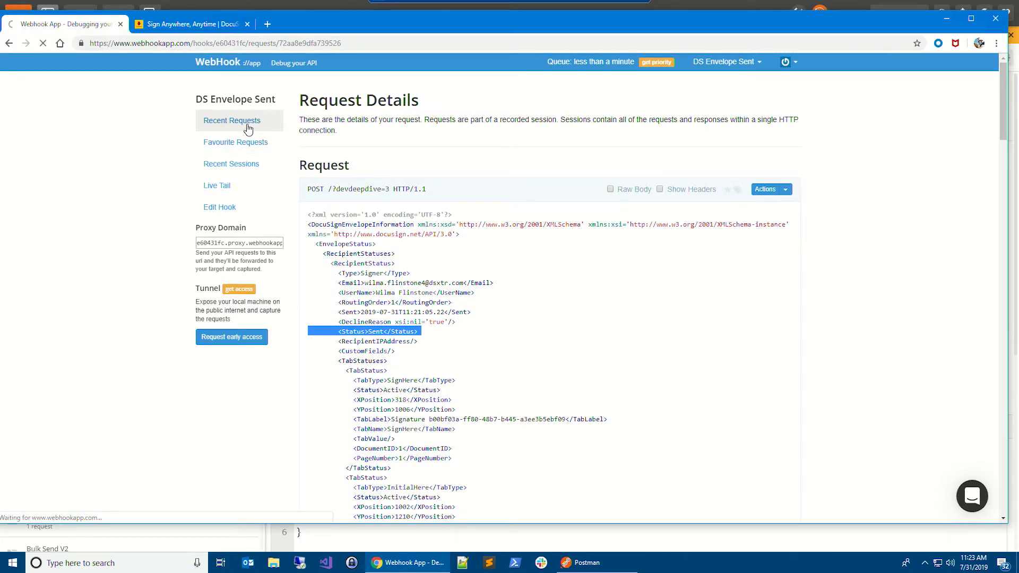
click(231, 120)
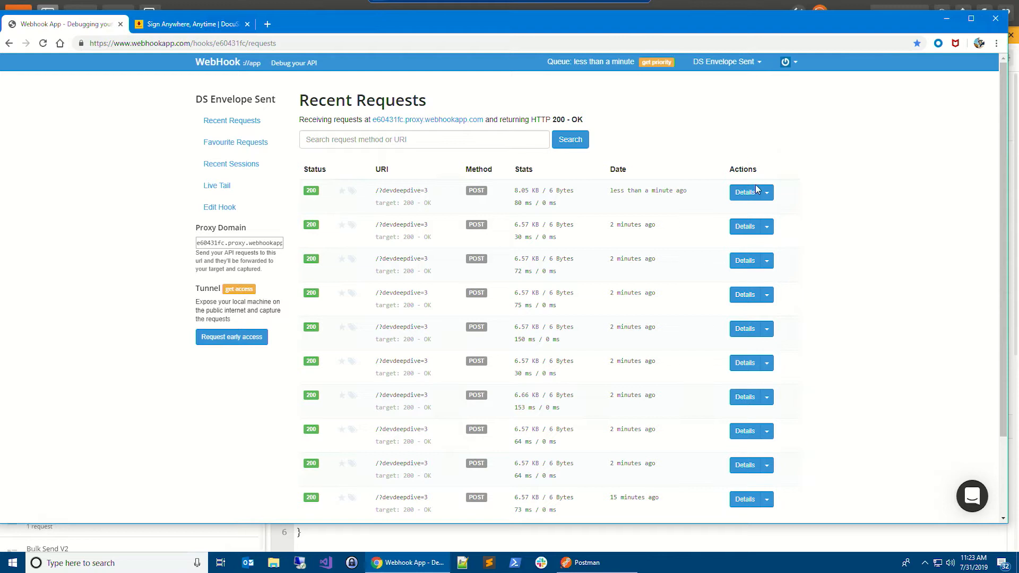
click(744, 192)
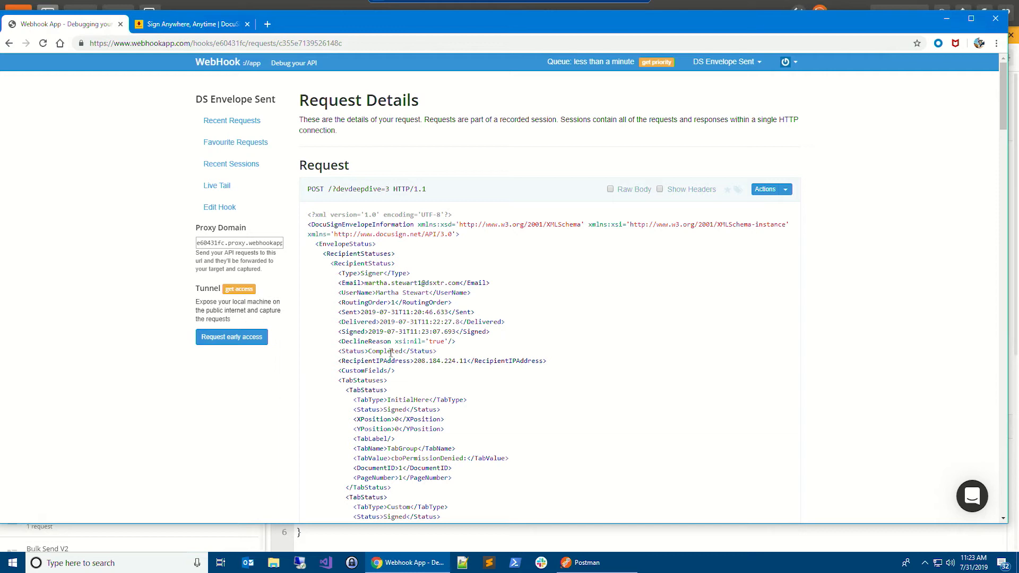
double_click(385, 351)
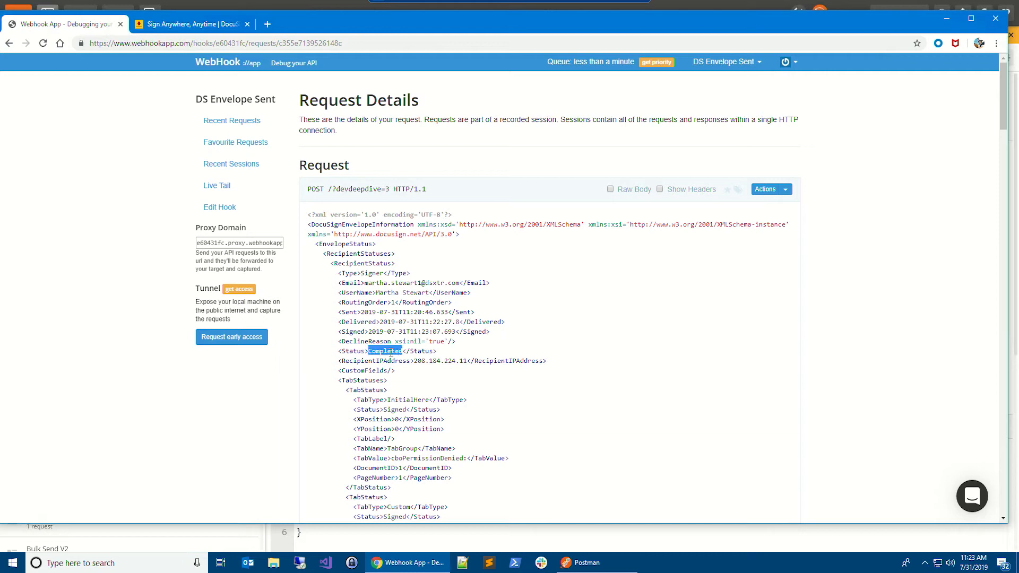